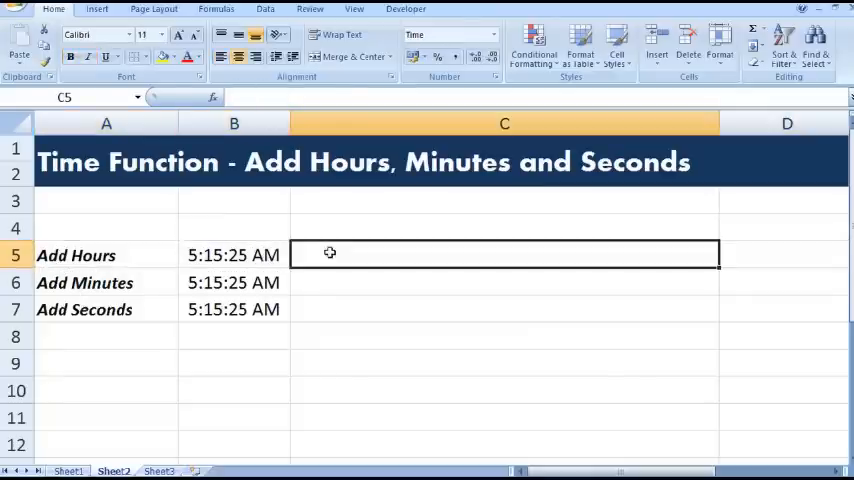
Enter =TIME(HOUR(B5)+5,MINUTE(B5),SECOND(B5)) in C5, returning 10:15:25 AM
type("=T")
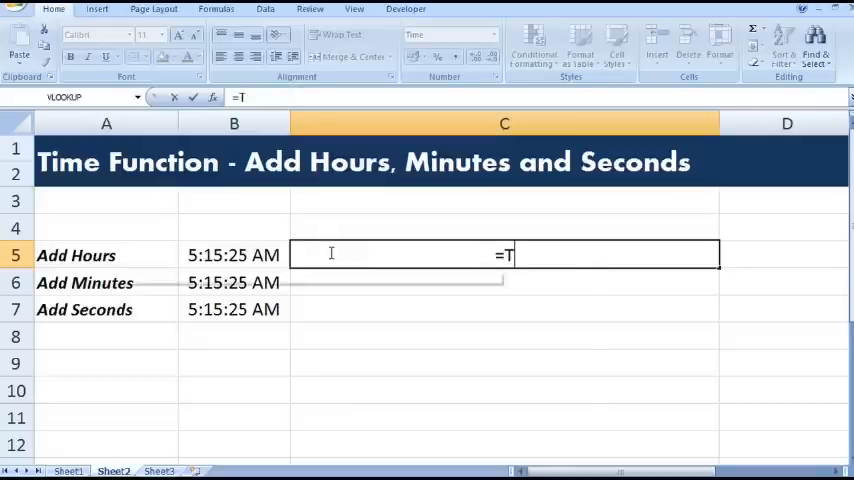
type("ime")
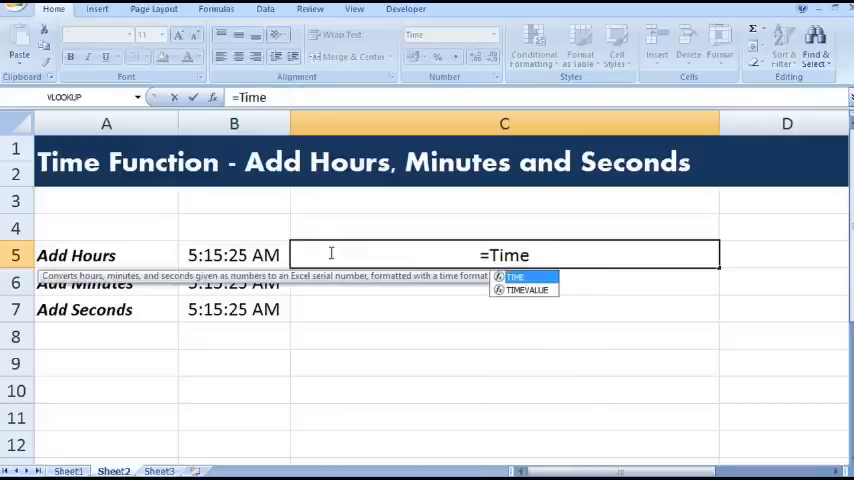
type("(")
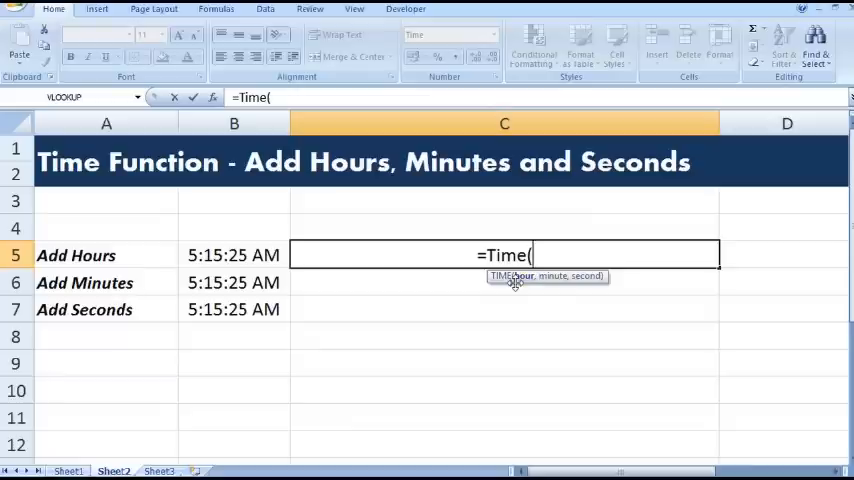
mouse_move(578, 210)
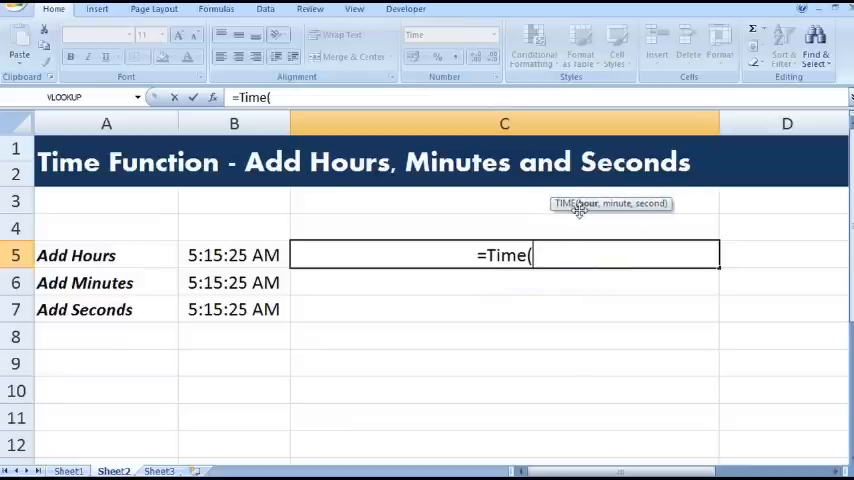
mouse_move(568, 236)
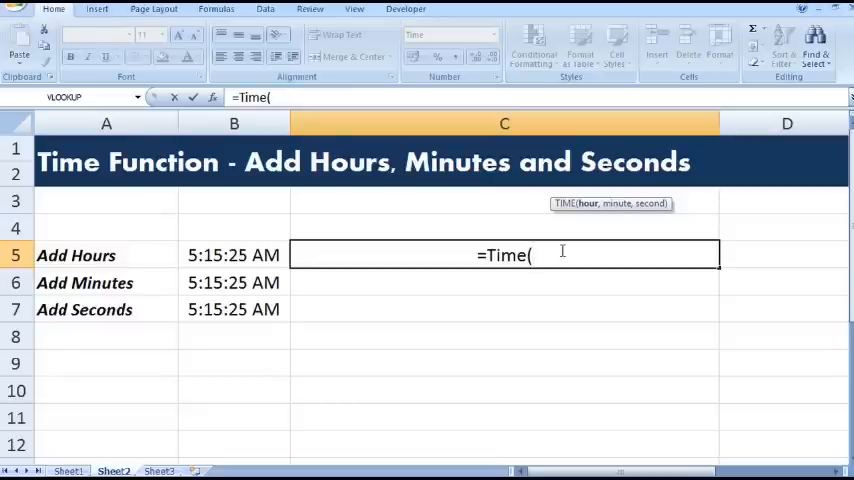
type("hour")
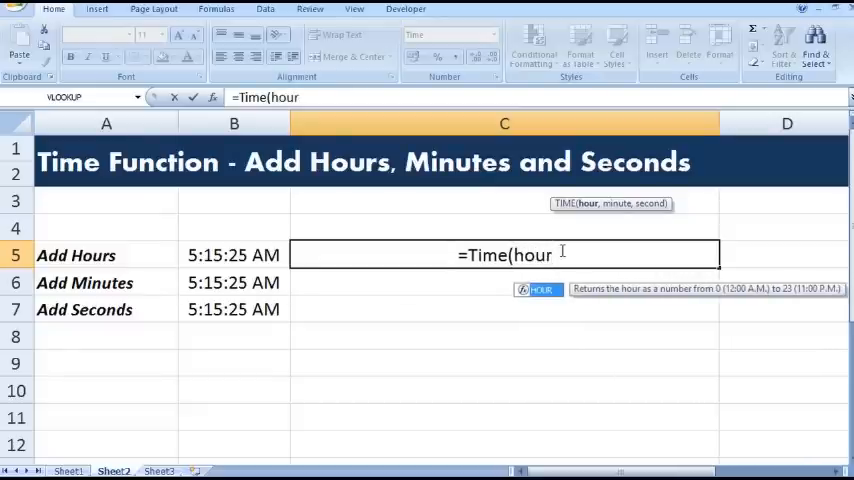
type("(")
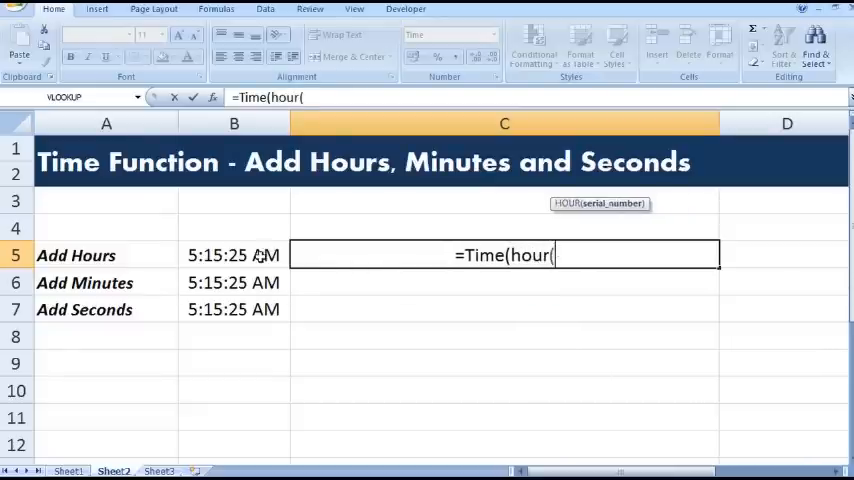
left_click(234, 256)
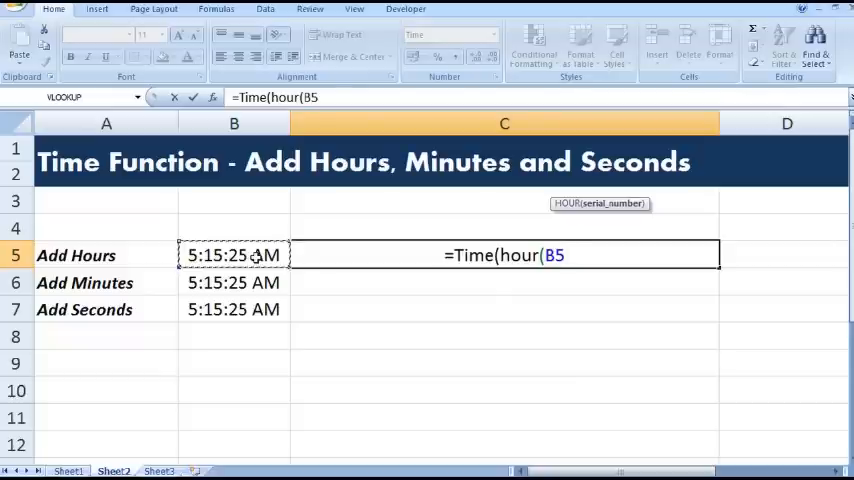
type(")")
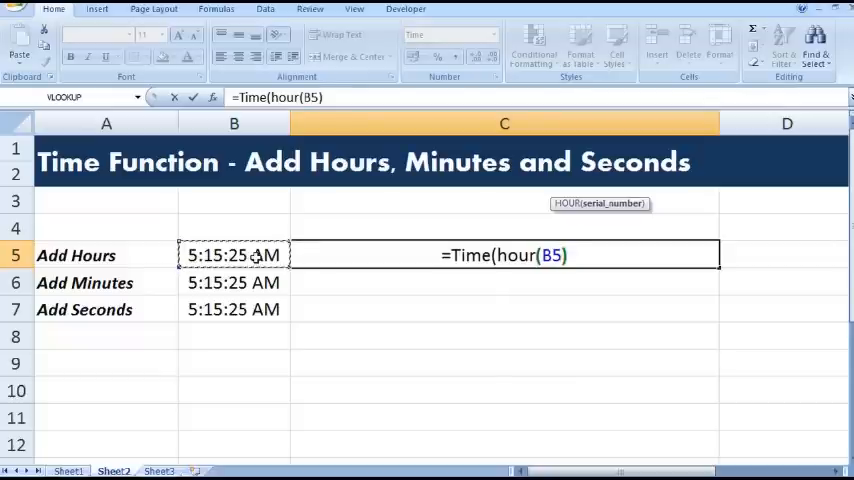
type(",minute(B5)")
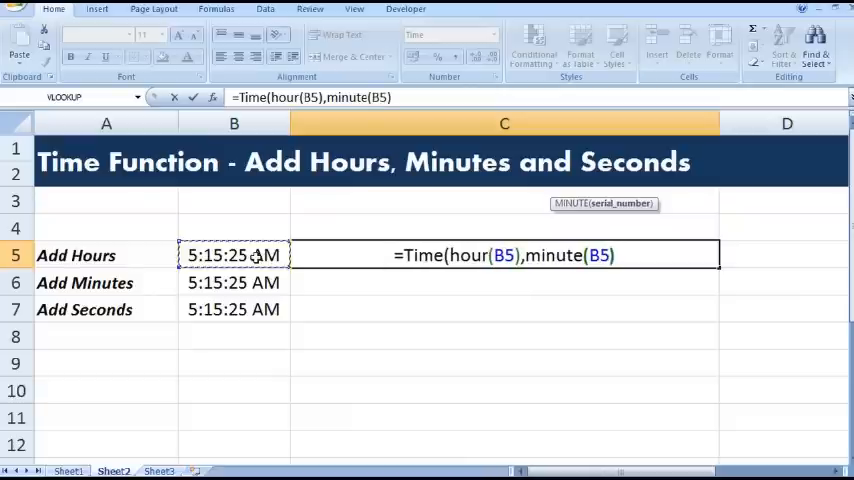
type(",")
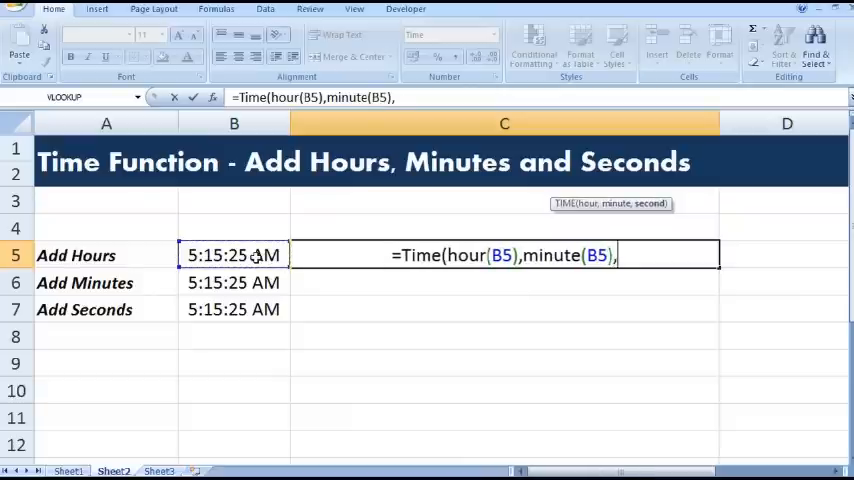
type("second(B5")
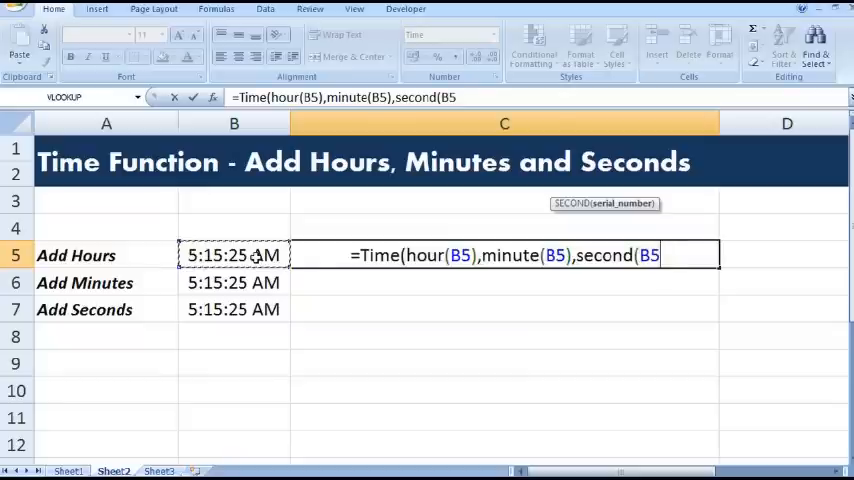
type("))")
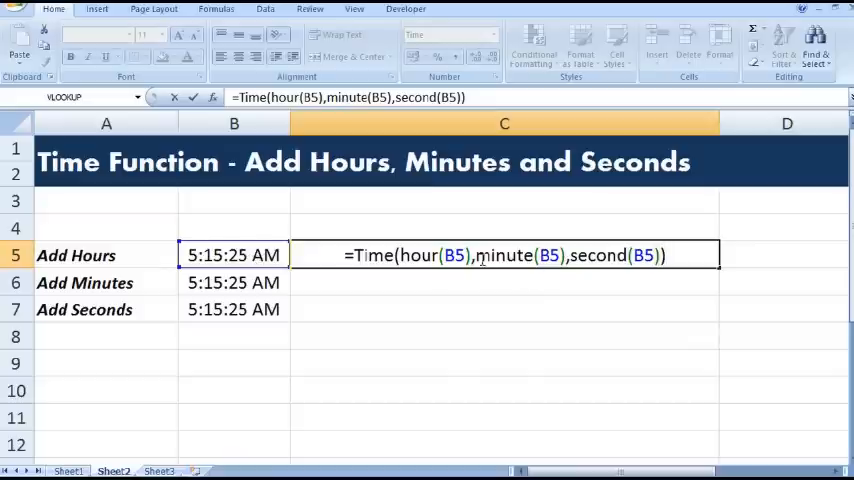
type("+")
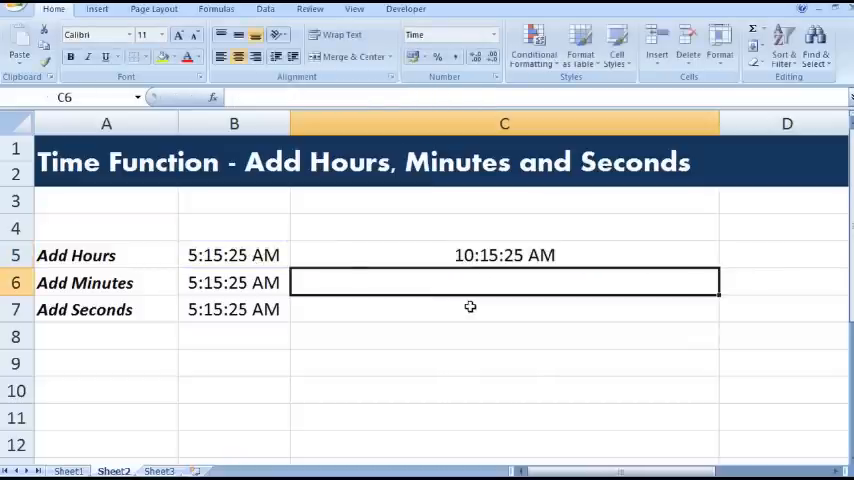
left_click(504, 256)
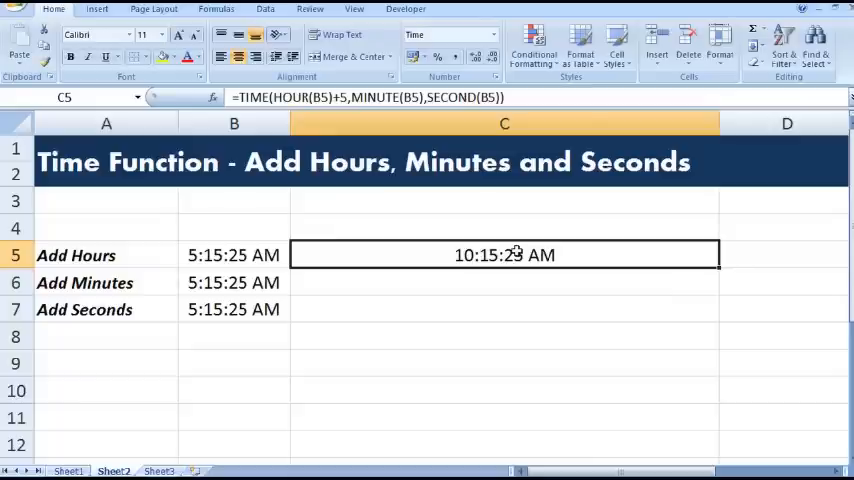
mouse_move(468, 294)
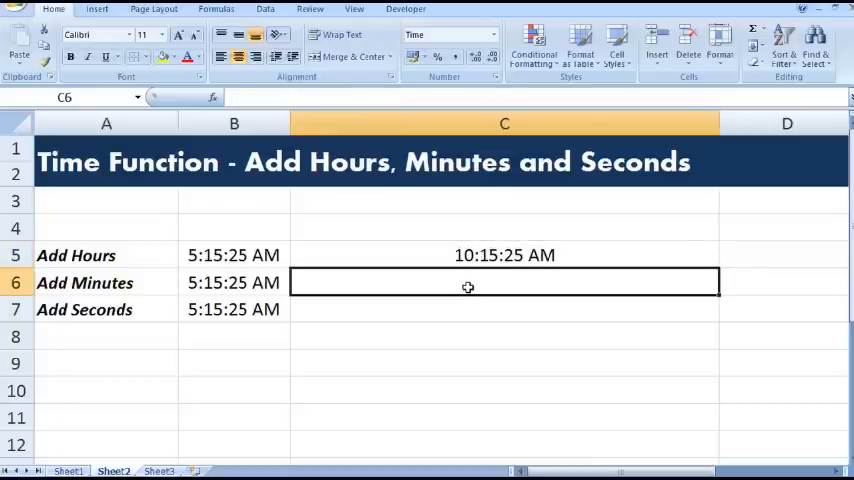
Start the C6 formula with =TIME(HOUR(B6),MINUTE(B6) using B6 for both references
type("=")
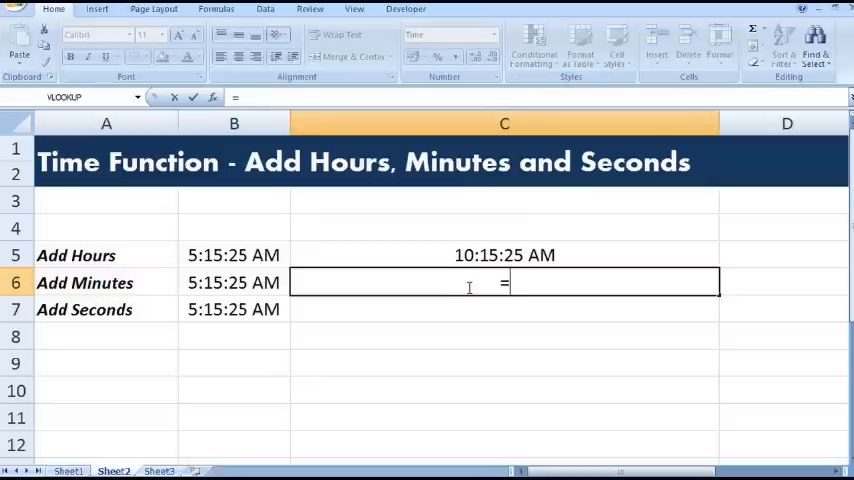
type("=Time")
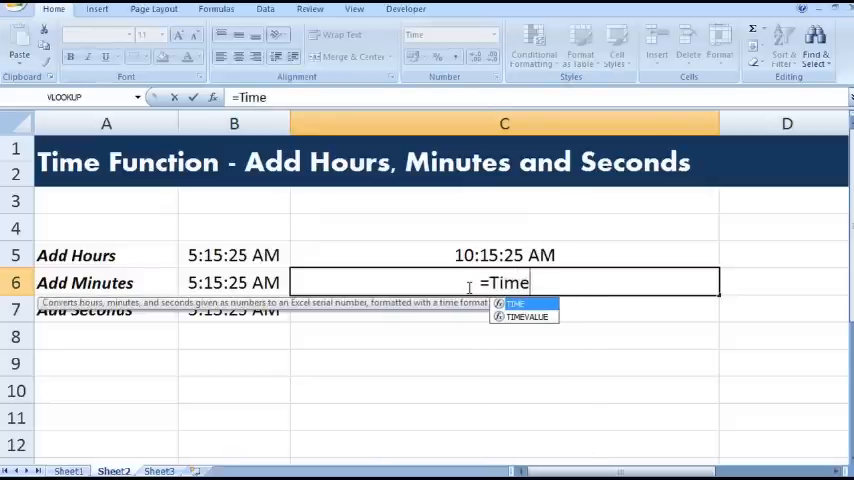
type("(")
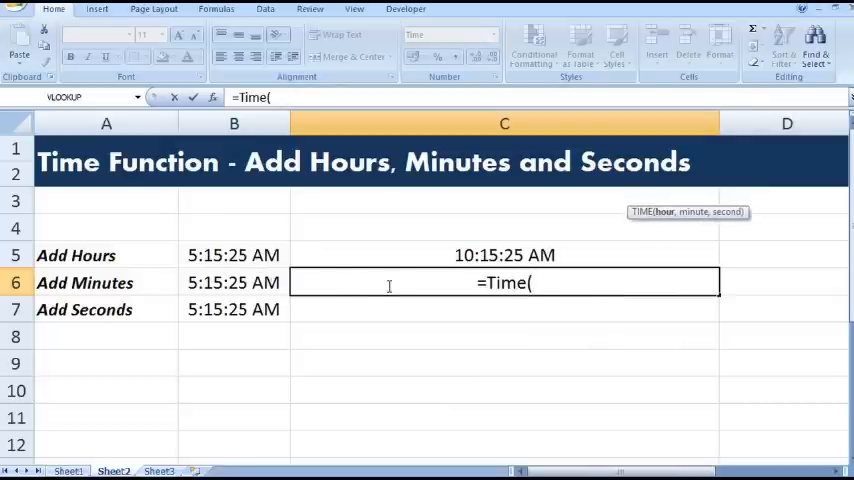
type("ho")
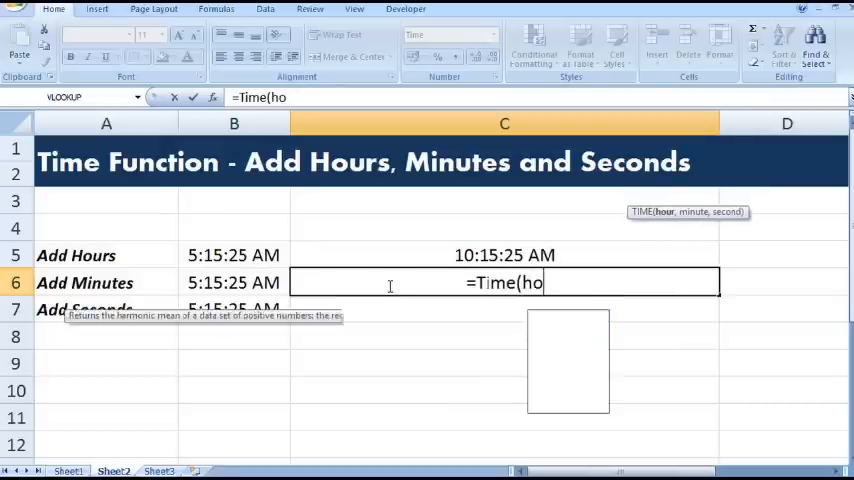
type("ur(")
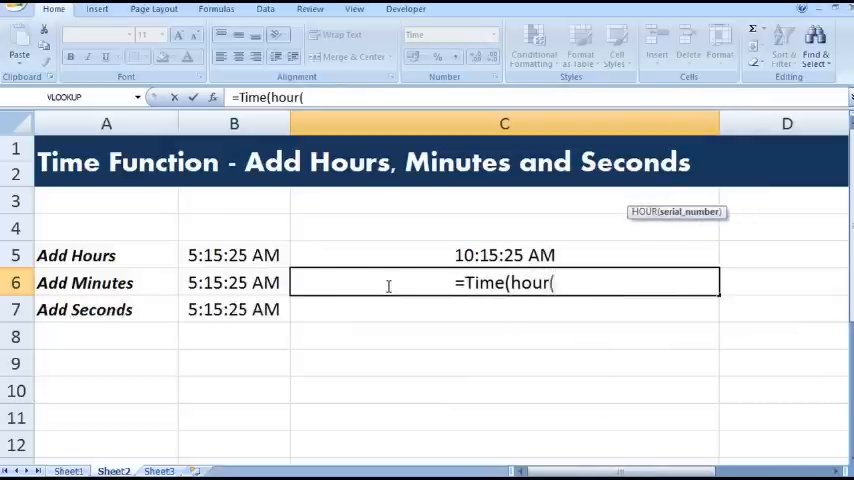
left_click(234, 282)
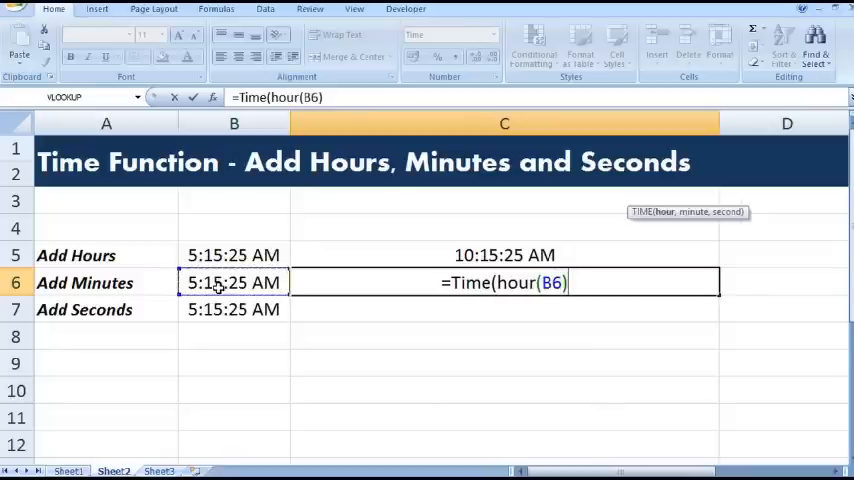
type(",")
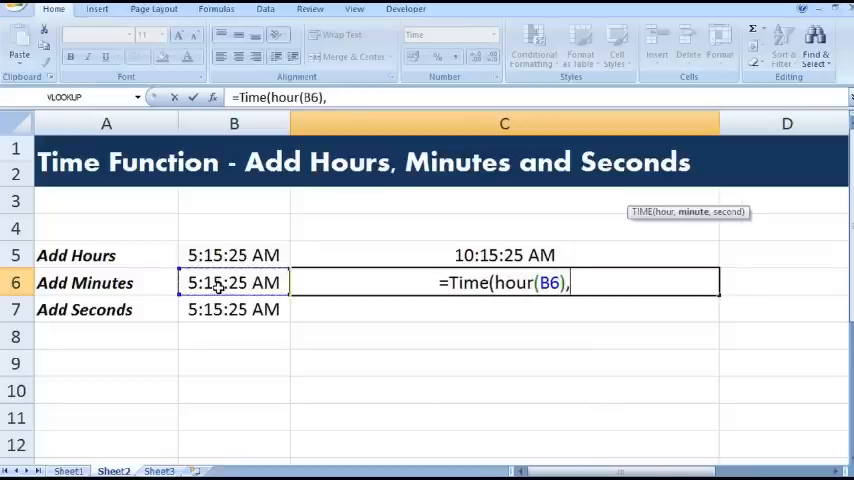
type("minute(")
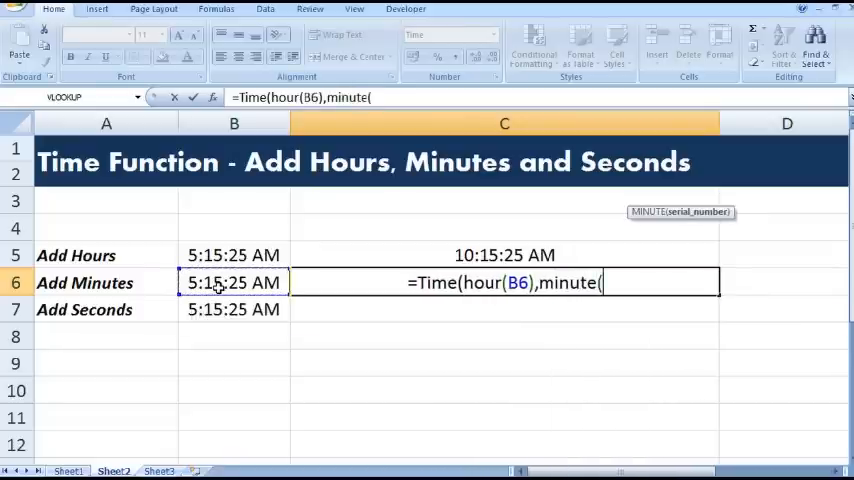
left_click(234, 282)
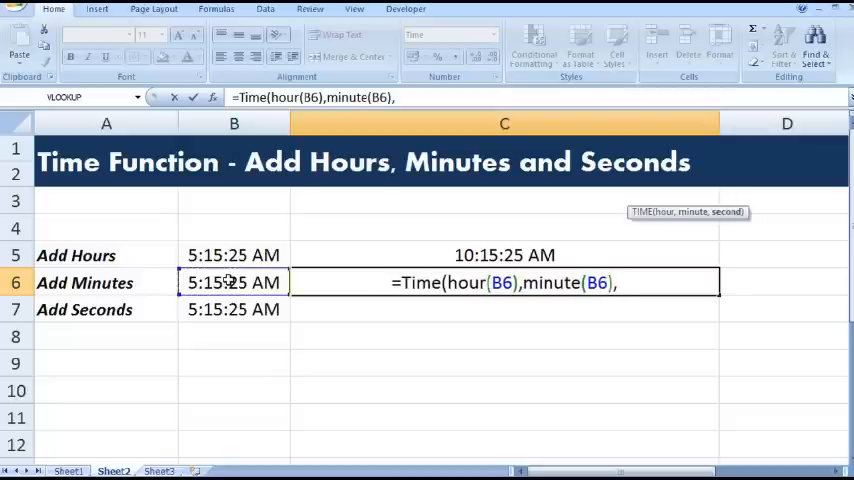
Complete it as SECOND(B6) with +10 on the minutes, giving 5:25:25 AM in C6
type("co")
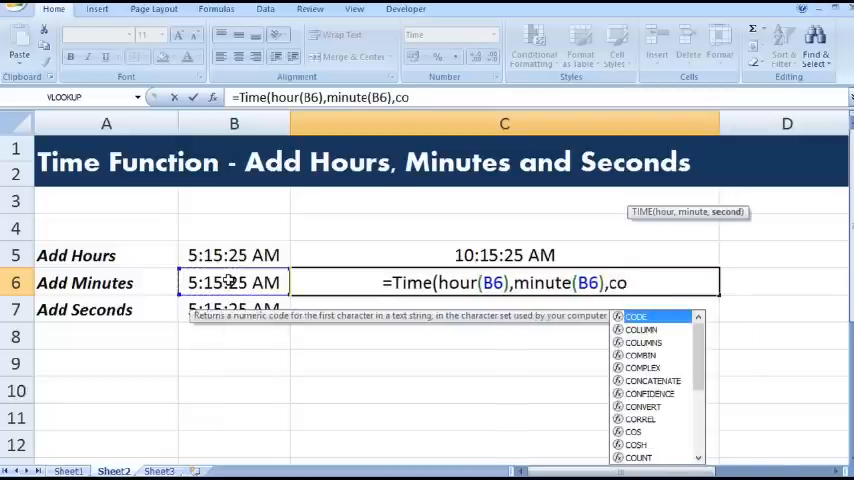
type("second(")
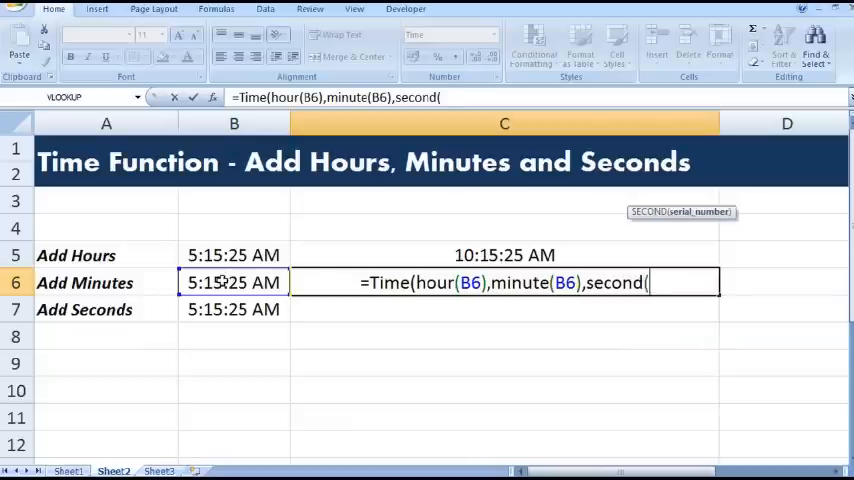
type("B6))")
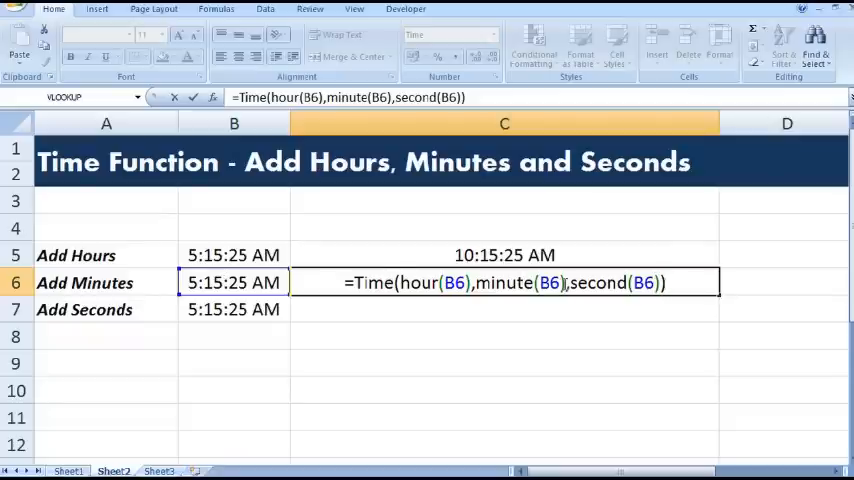
type("+")
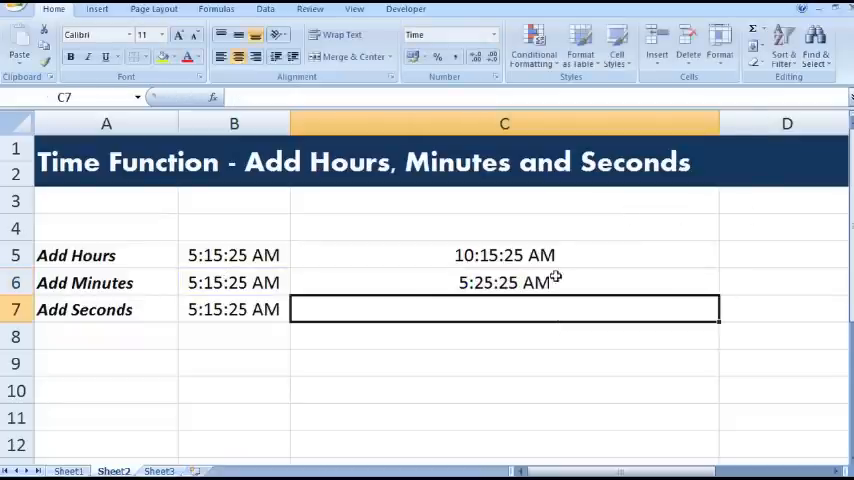
left_click(504, 282)
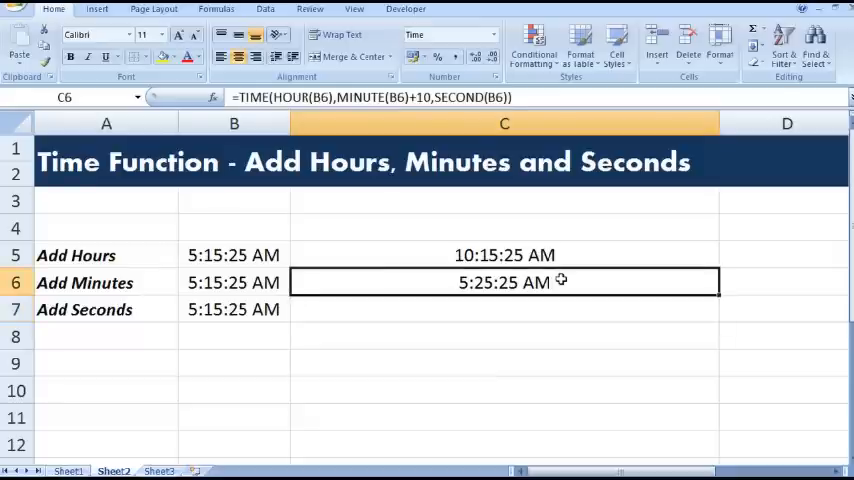
mouse_move(504, 306)
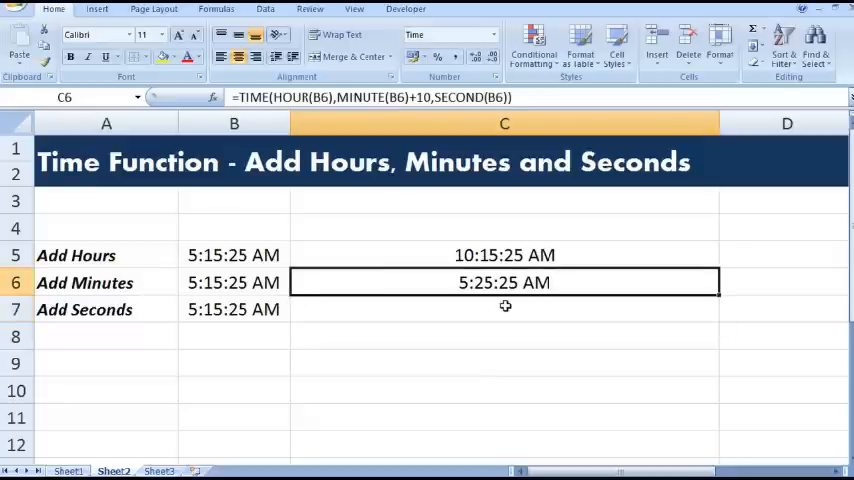
left_click(504, 308)
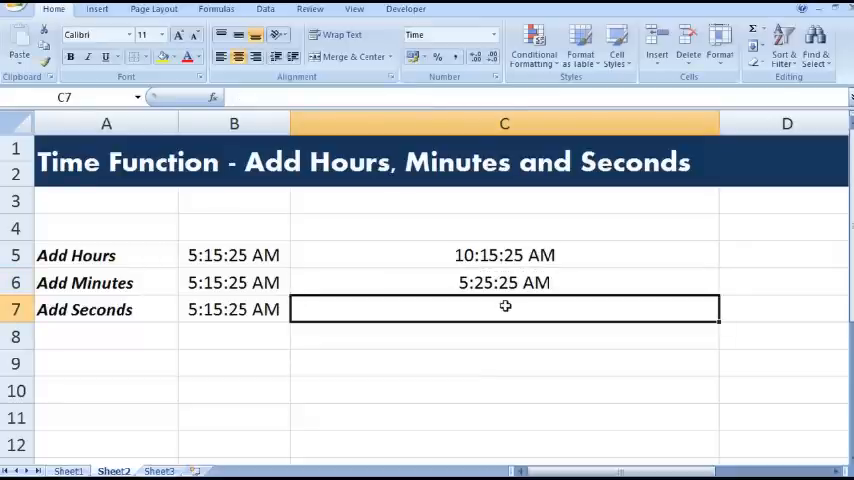
Enter =TIME(HOUR(B7),MINUTE(B7),SECOND(B7)+20) in C7 to add 20 seconds to B7
type("=")
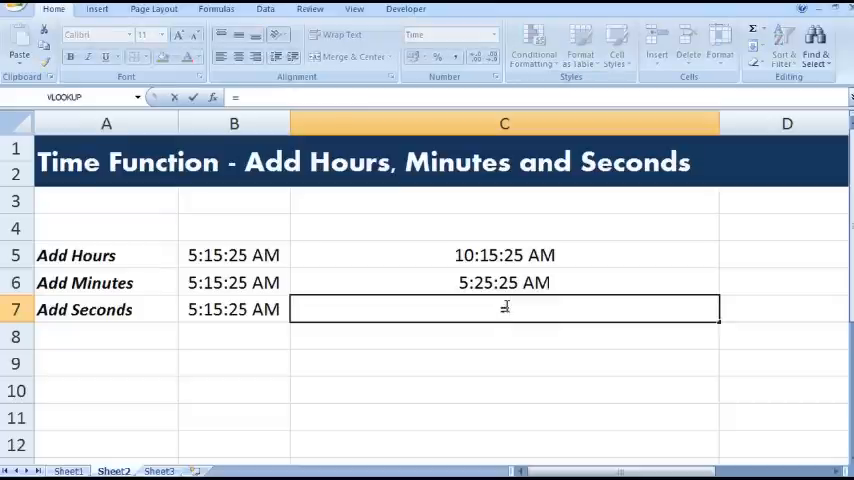
type("=Time")
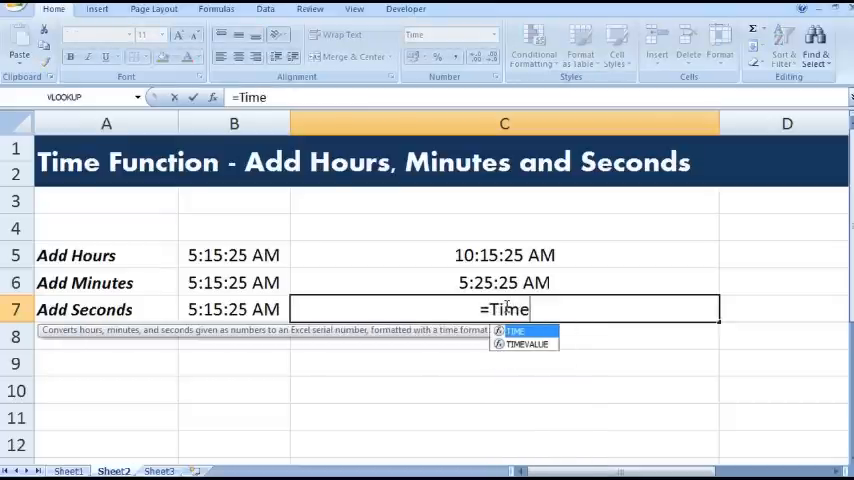
type("(")
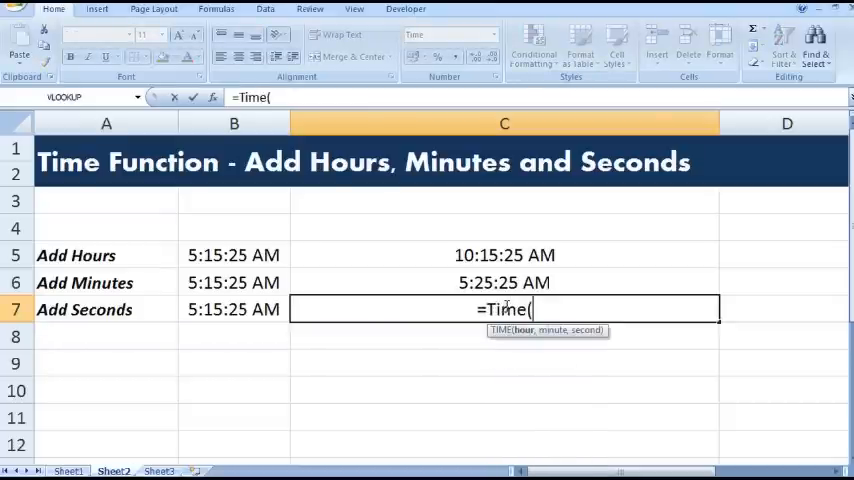
type("hour(")
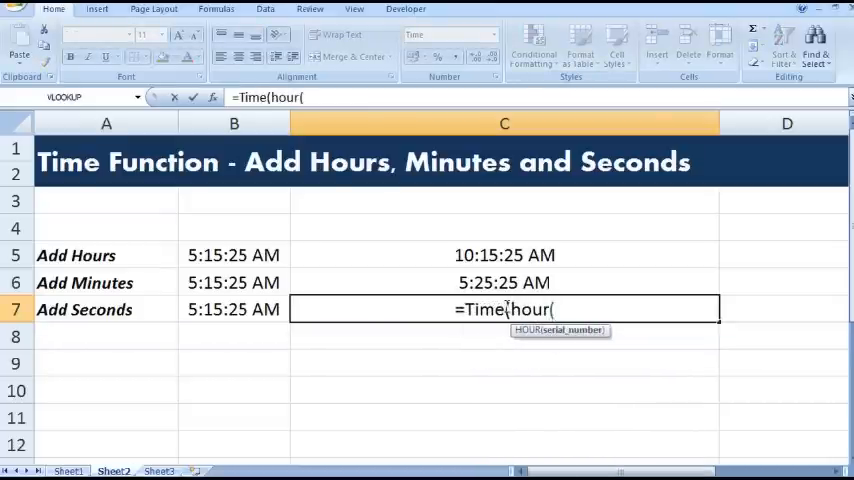
left_click(234, 308)
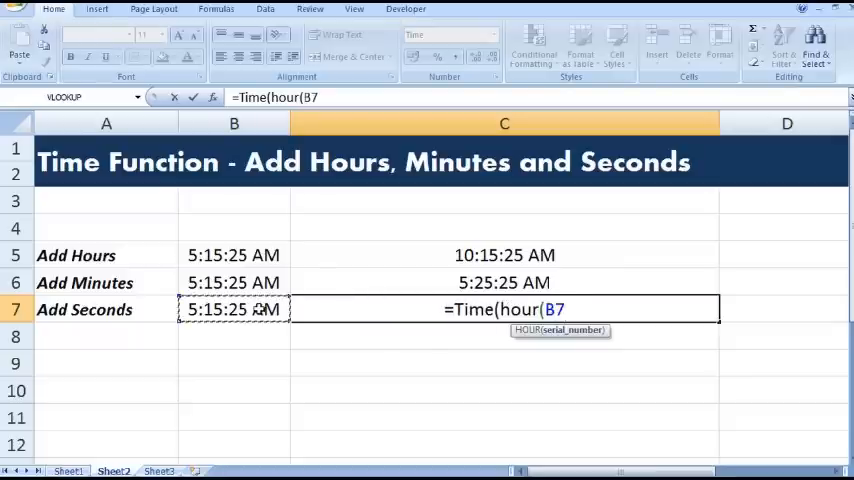
type(",m")
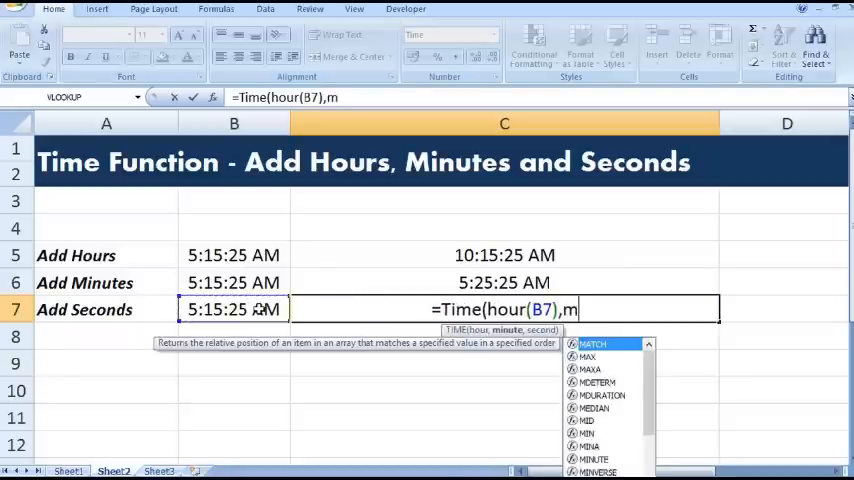
type("inute(")
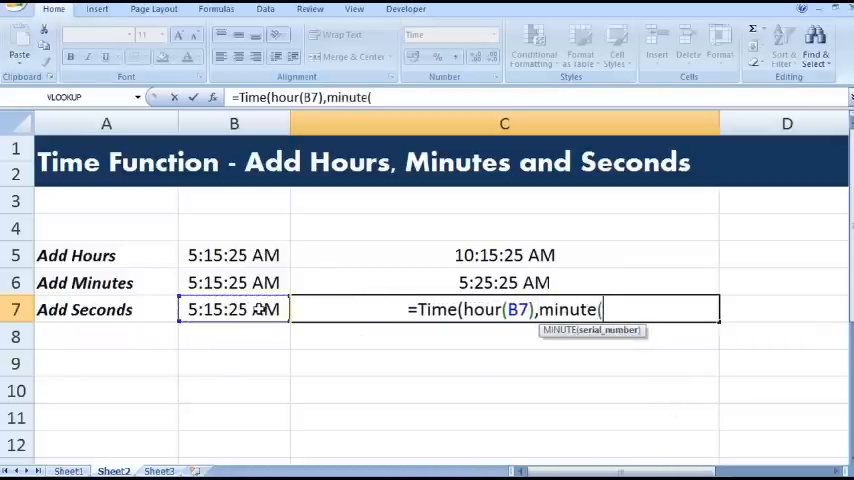
left_click(234, 308)
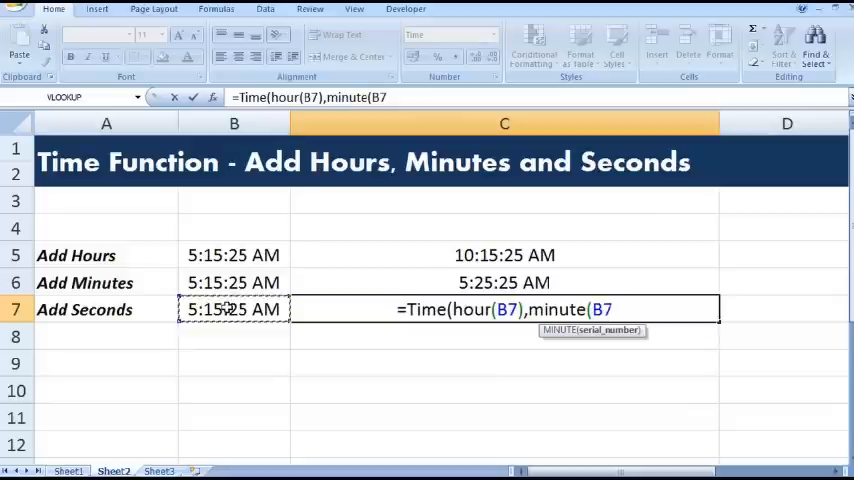
type("),second(B7))")
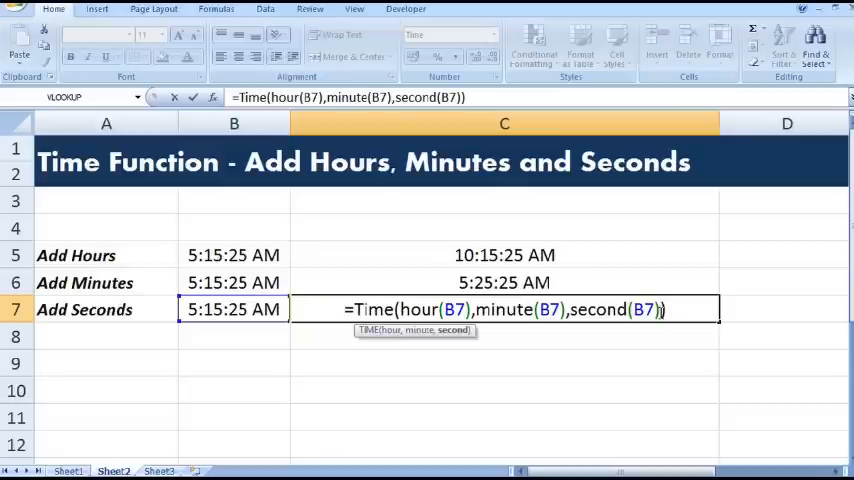
type("+20")
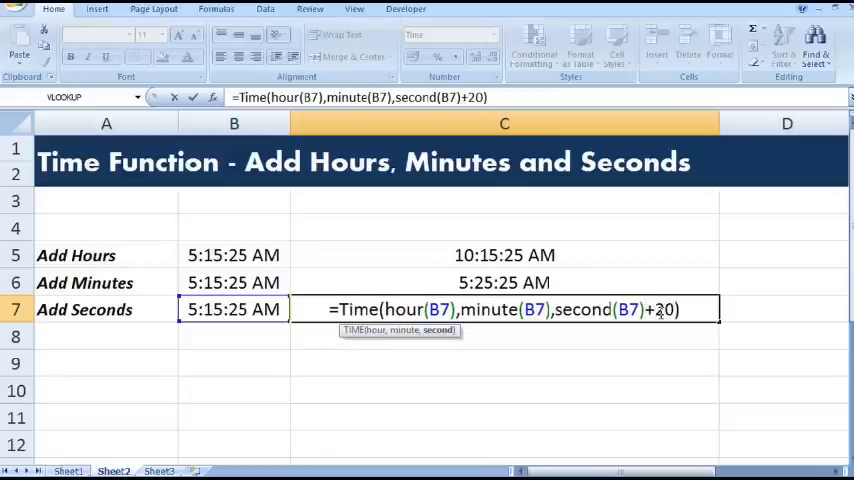